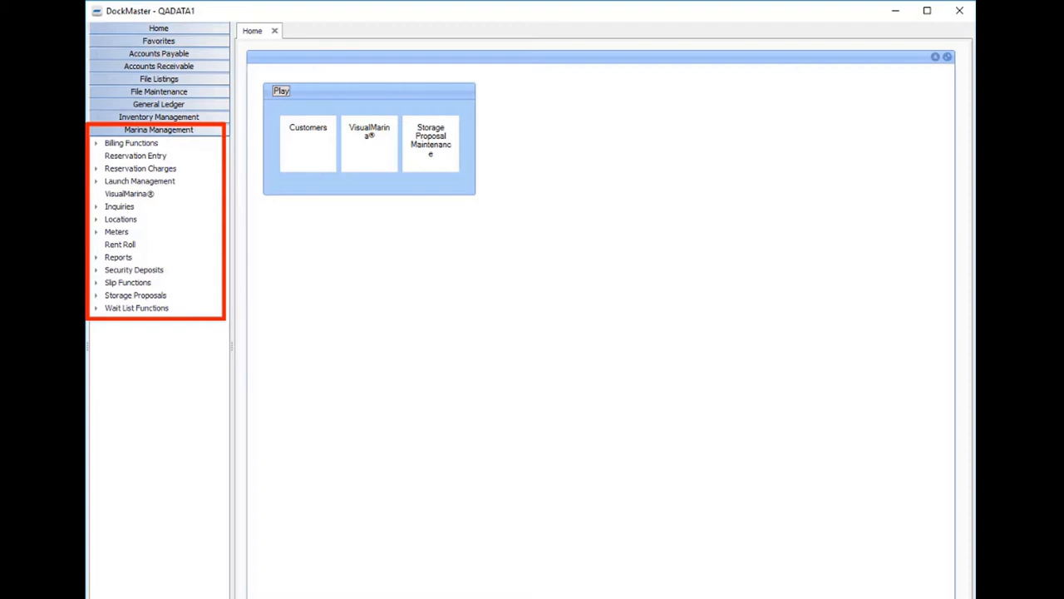
Open customer 00407's boat 000213, Dream Weaver, to view its details and slip A2.
{"action": "left_click", "coordinate": [308, 143]}
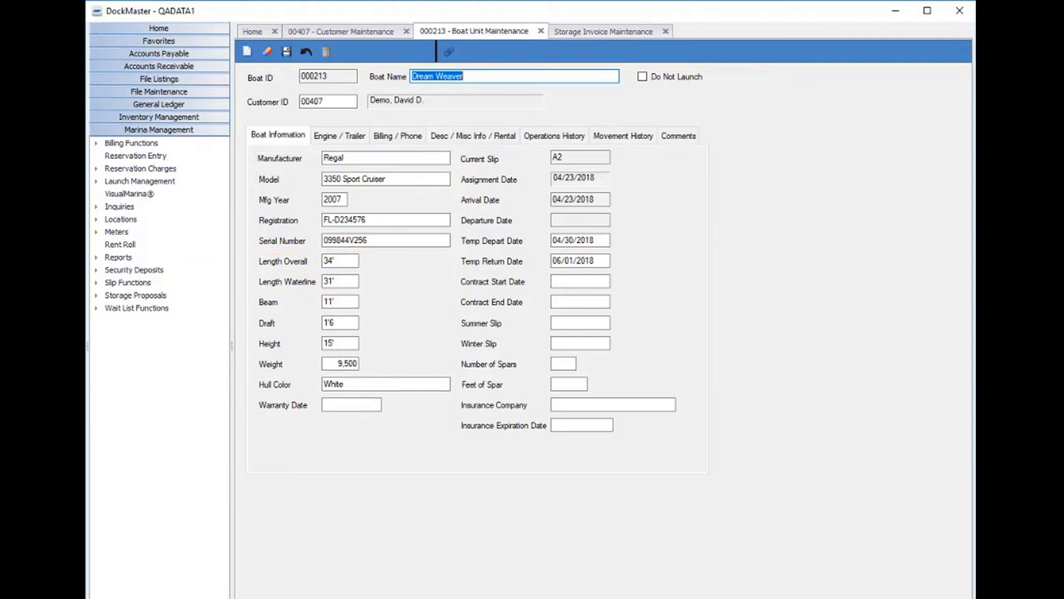
{"action": "left_click", "coordinate": [471, 31]}
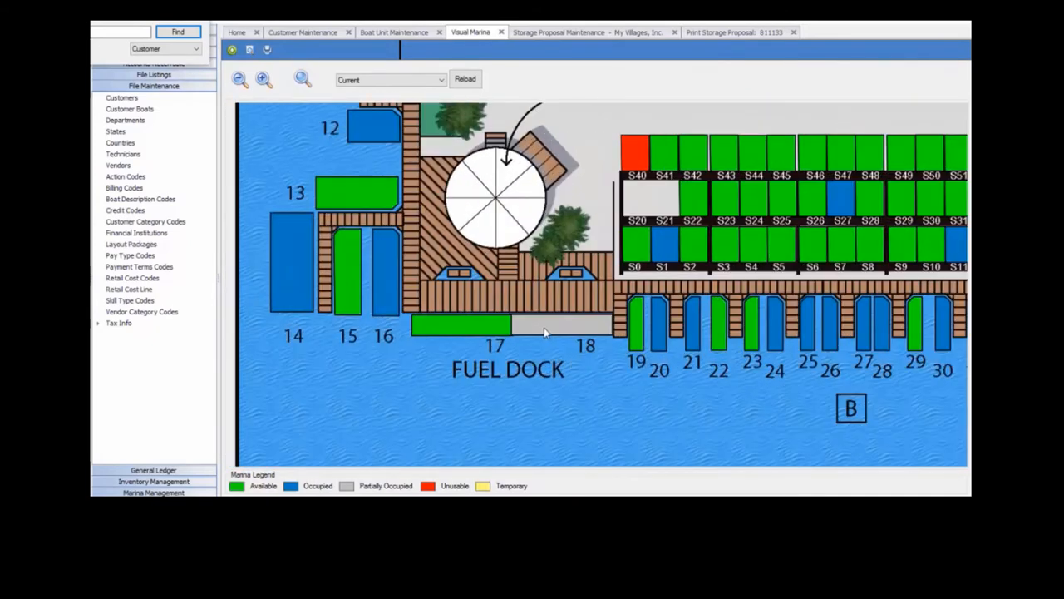